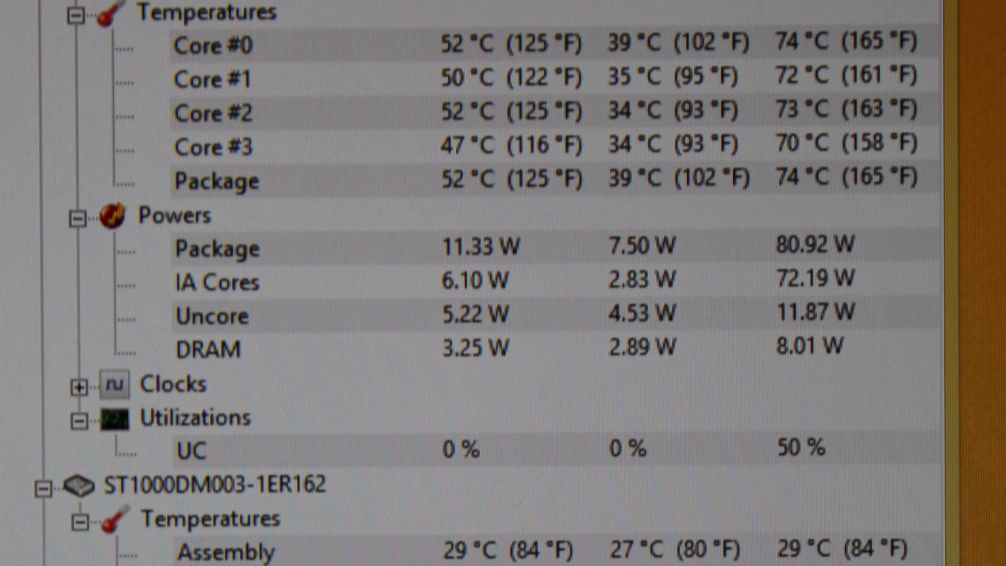
scroll(down, 3)
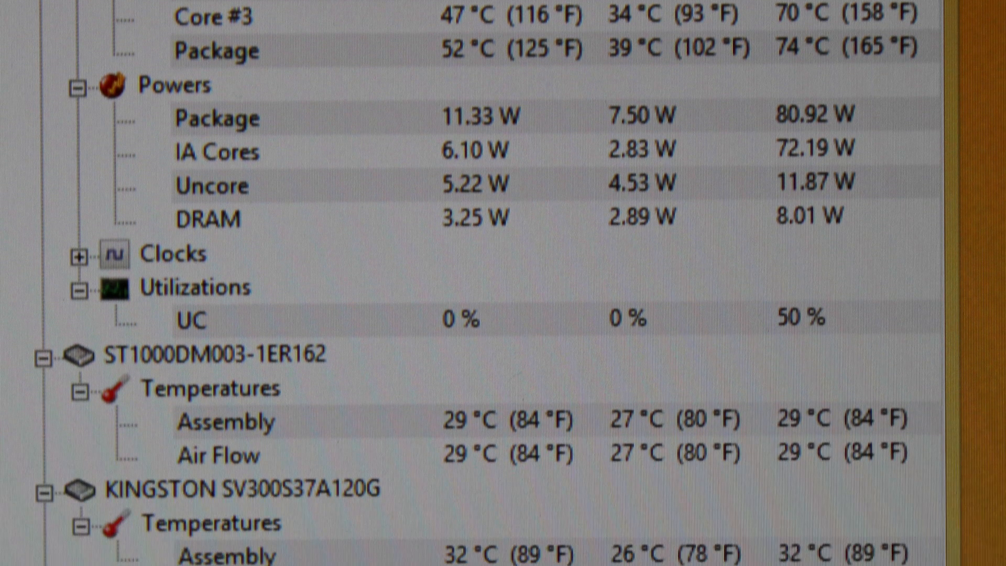
scroll(down, 3)
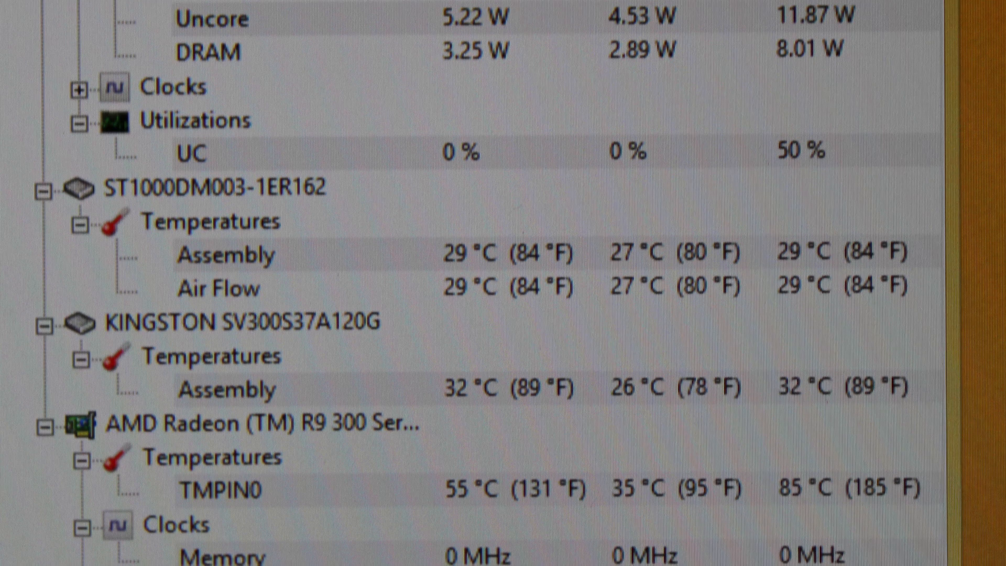
scroll(down, 3)
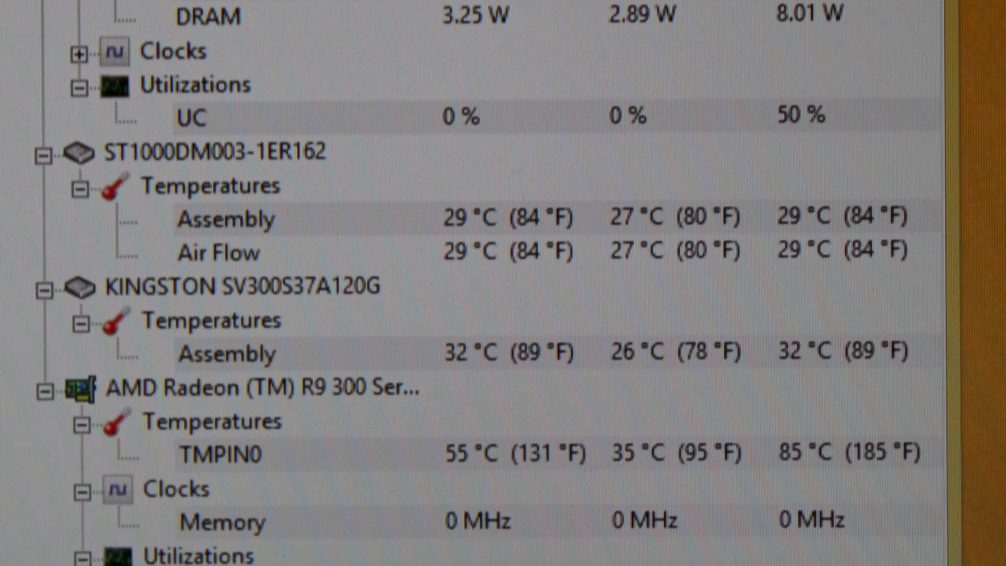
scroll(down, 3)
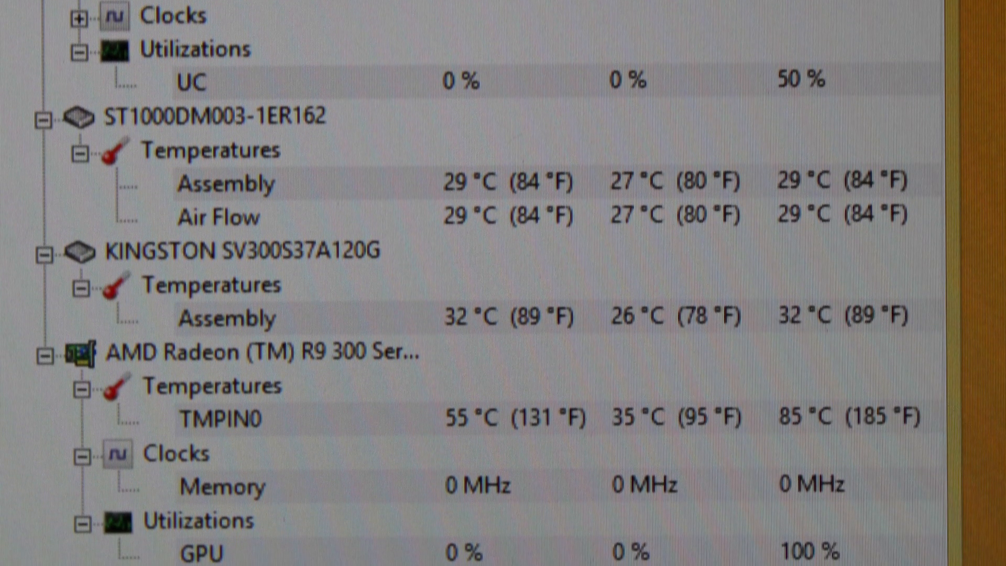